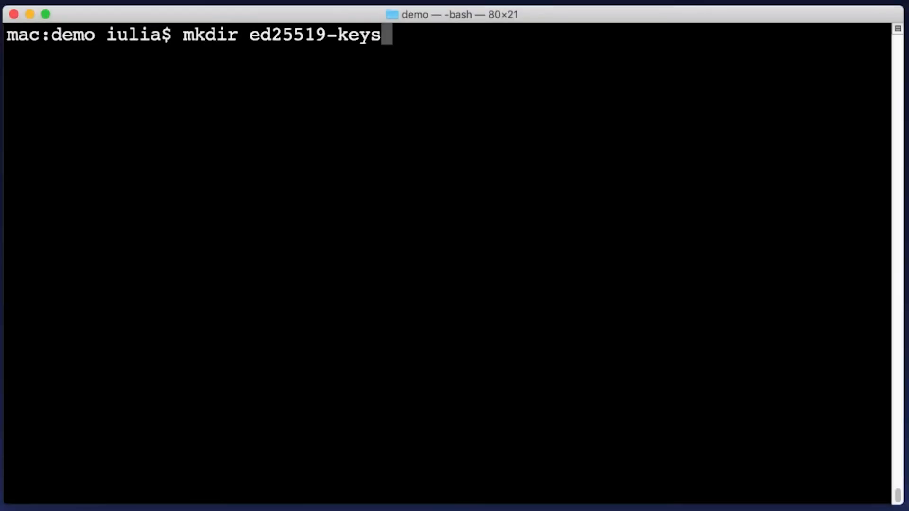
Generate ed25519 keys into ed25519-keys/ with casper-client keygen and list the folder's files
type("caspe")
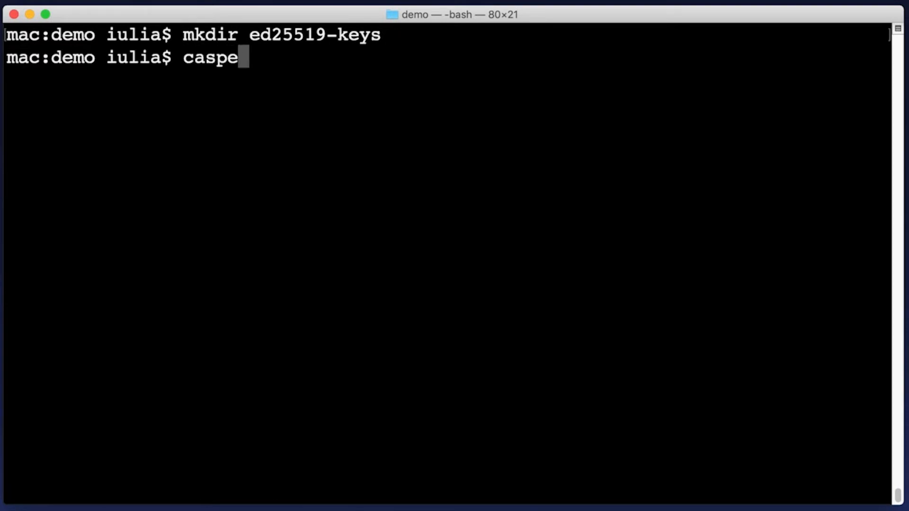
type("r-client")
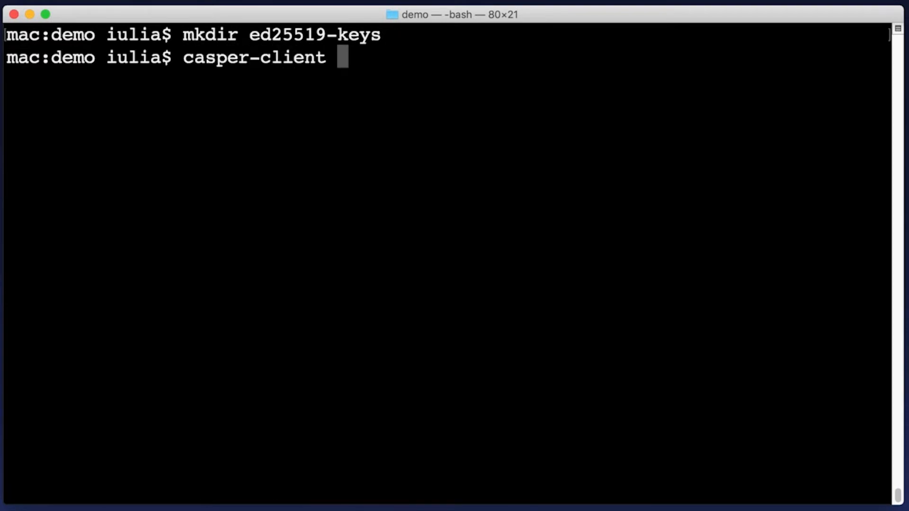
type("keygen")
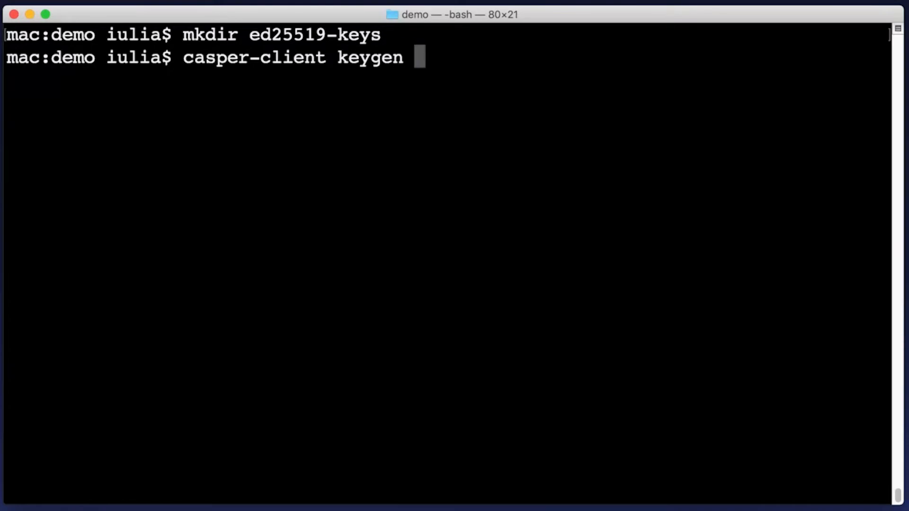
type("ed25519-keys/")
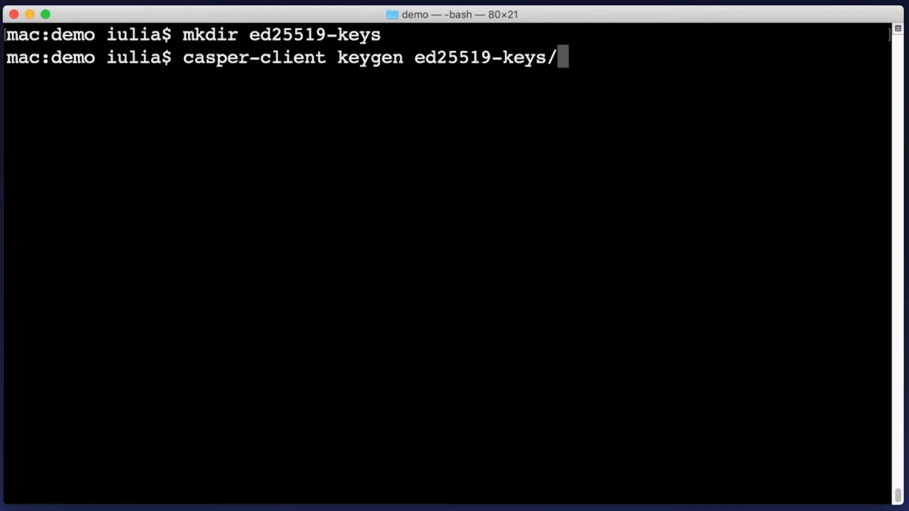
key("Return")
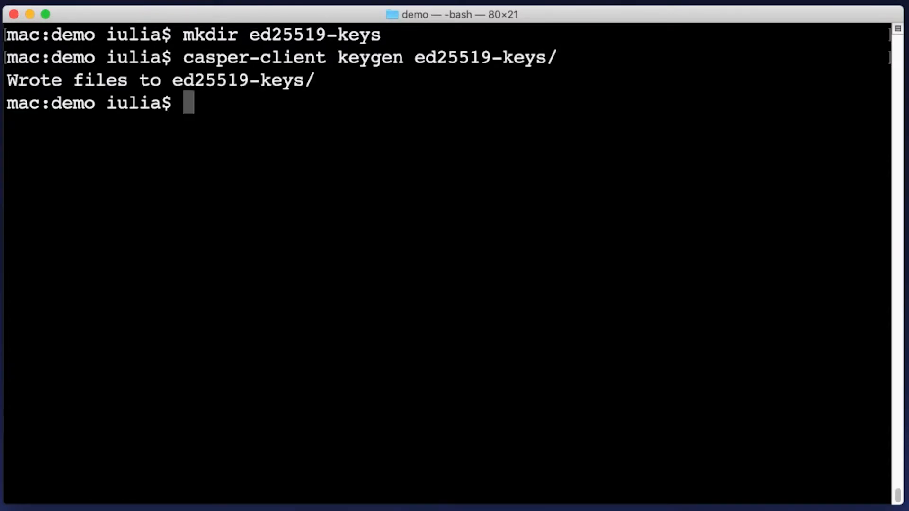
type("tree ed25519-keys")
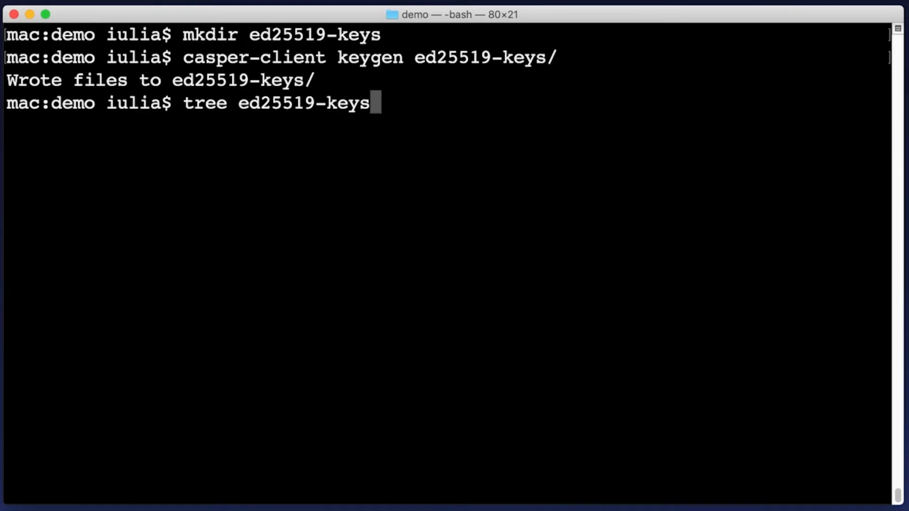
key("Return")
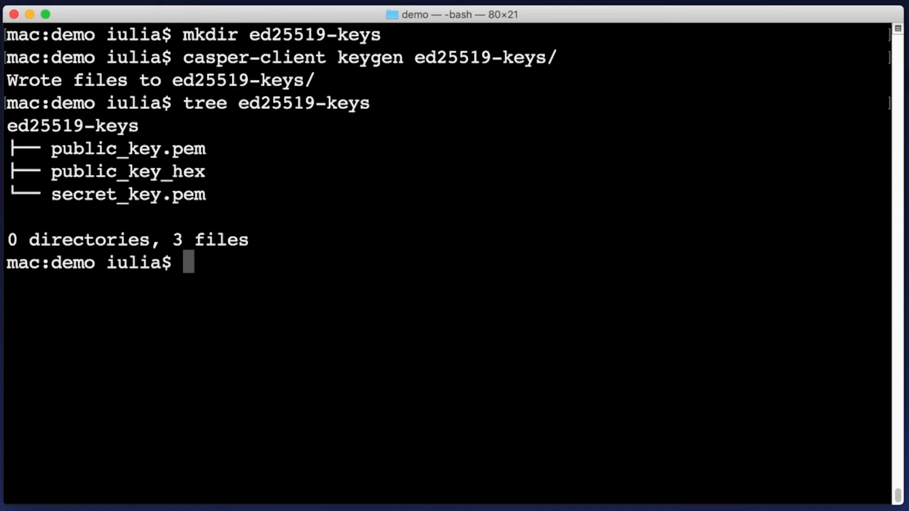
mouse_move(277, 7)
type("cat ed25519-keys/public_key_hex")
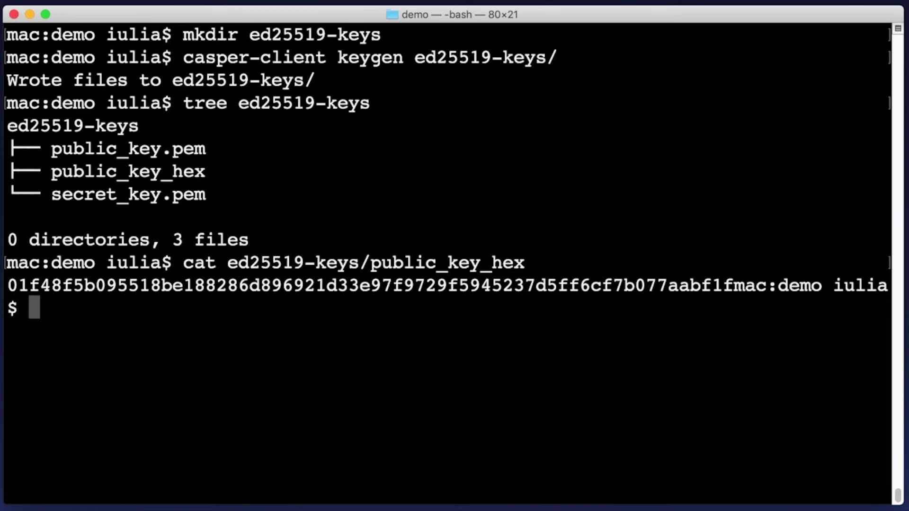
mouse_move(166, 257)
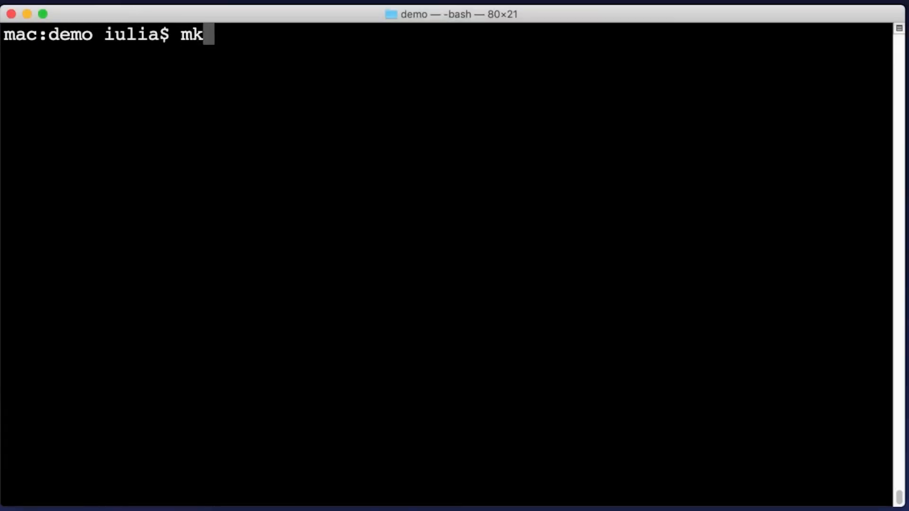
Create the secp256k1-keys folder and generate a secp256k1 key pair into it
type("dir secp256k1-keys")
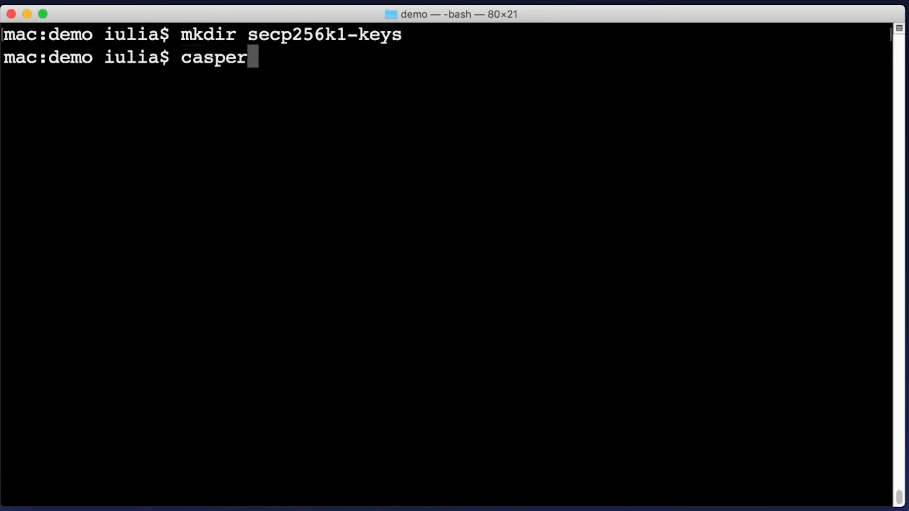
type("-cli")
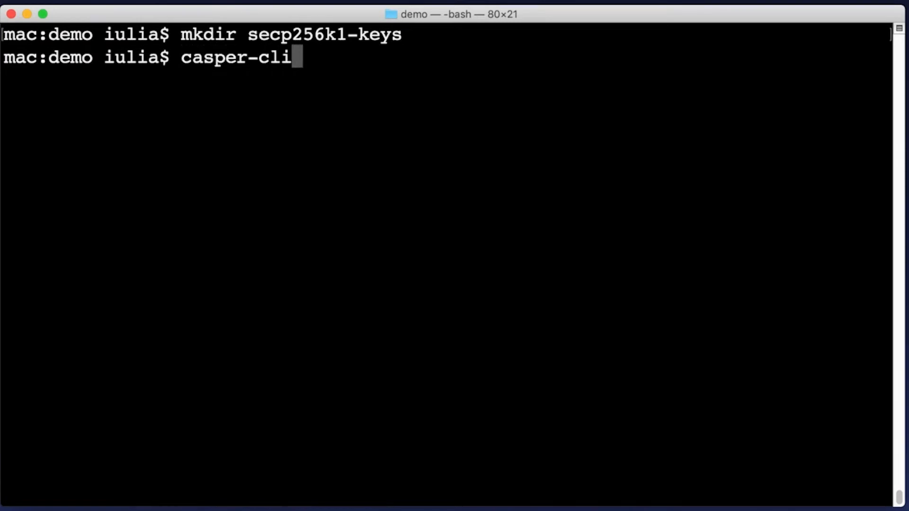
type("ent keygen")
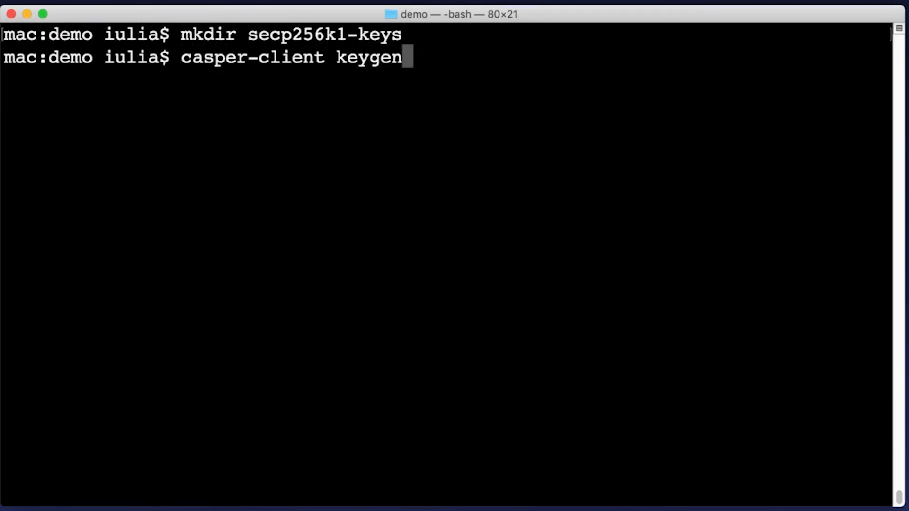
type("-a se")
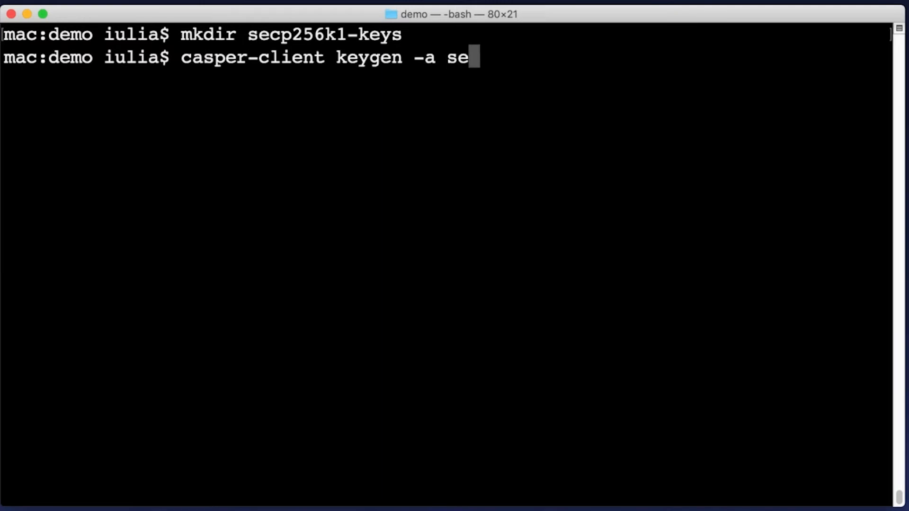
type("cp")
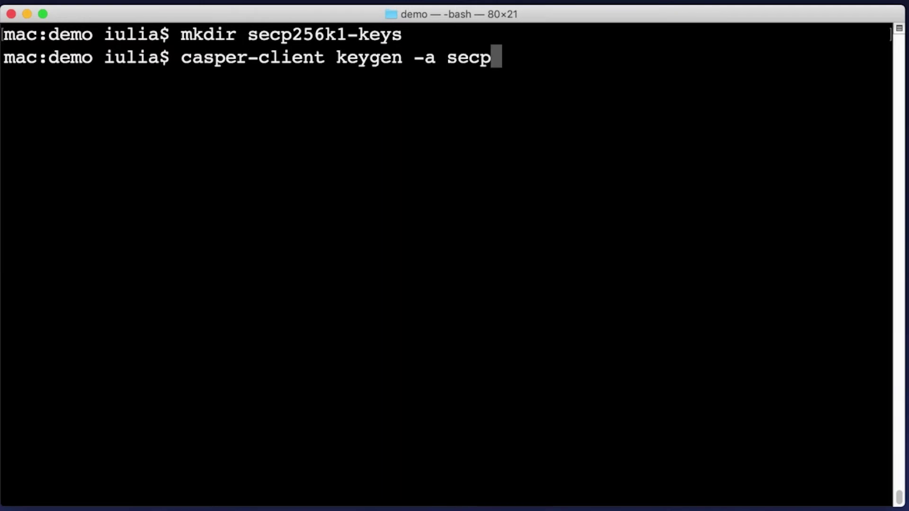
type("256k1 secp256k1-keys")
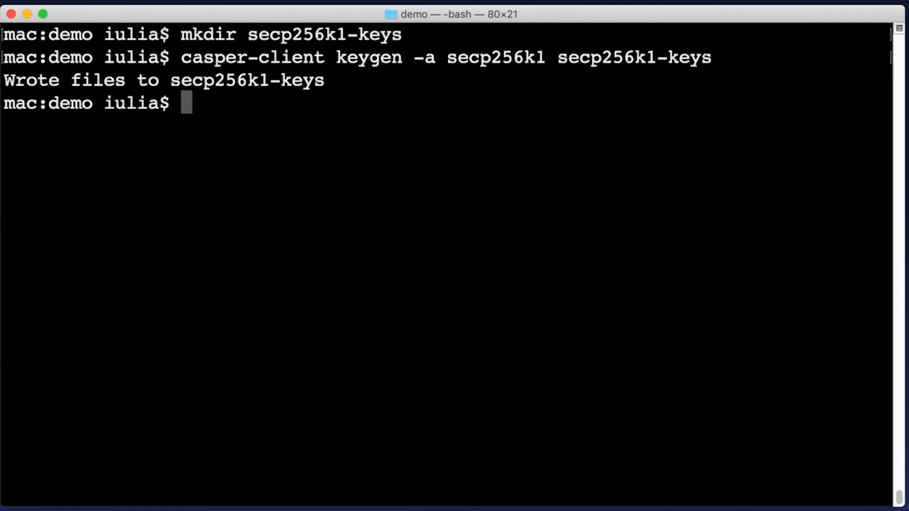
List the secp256k1-keys files and print secp256k1-keys/public_key_hex
type("tr")
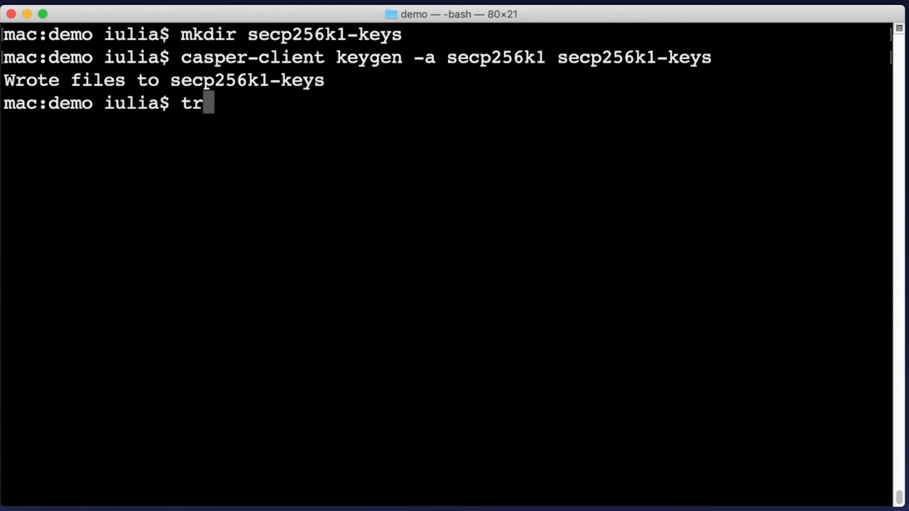
key("Return")
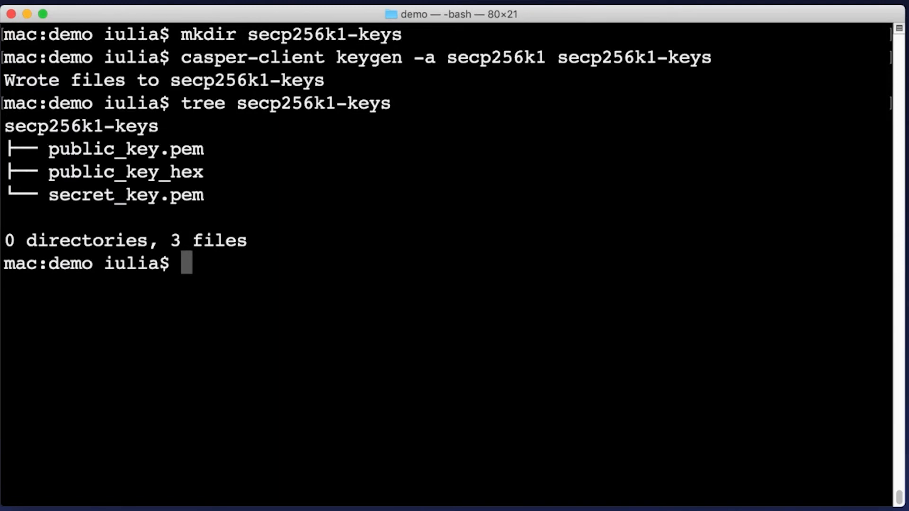
type("cat")
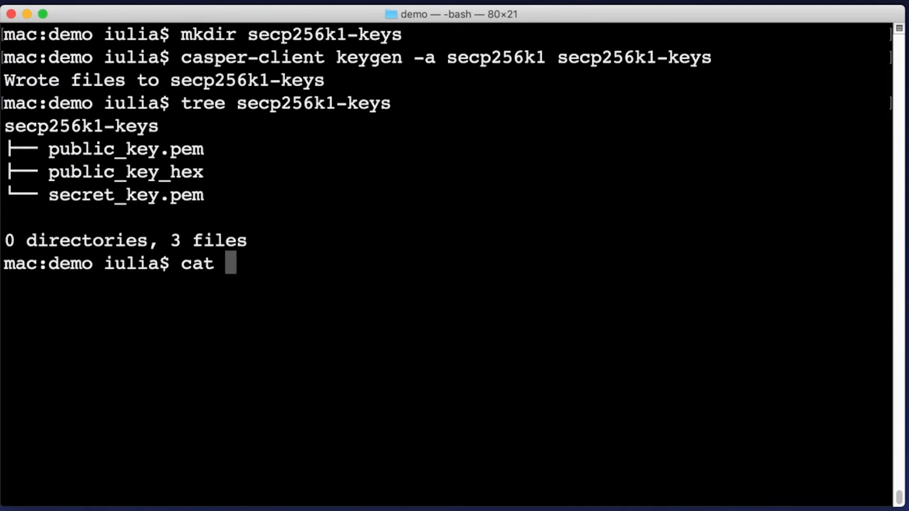
type("secp256k1-keys/")
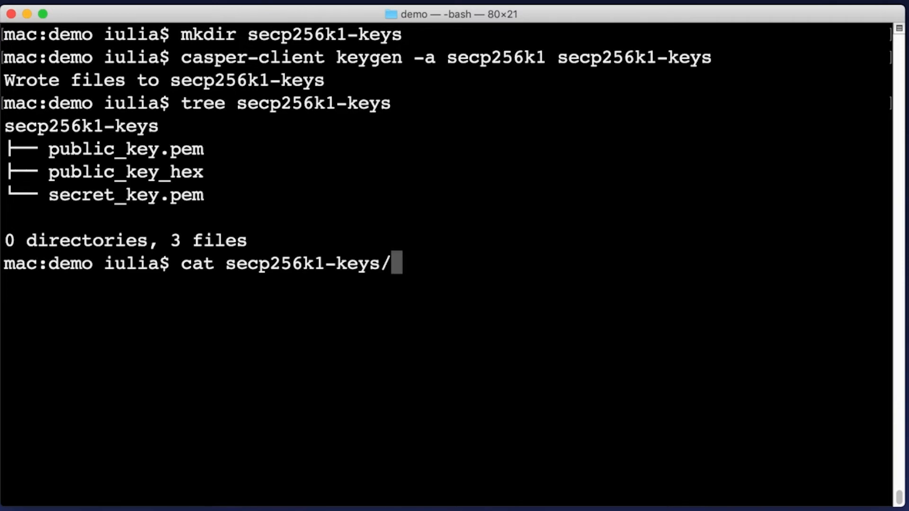
type("public_key_")
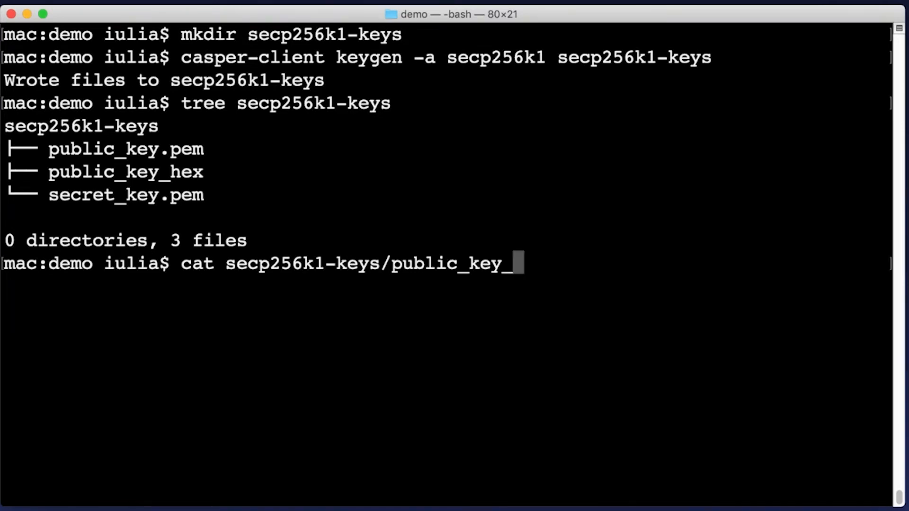
key("Return")
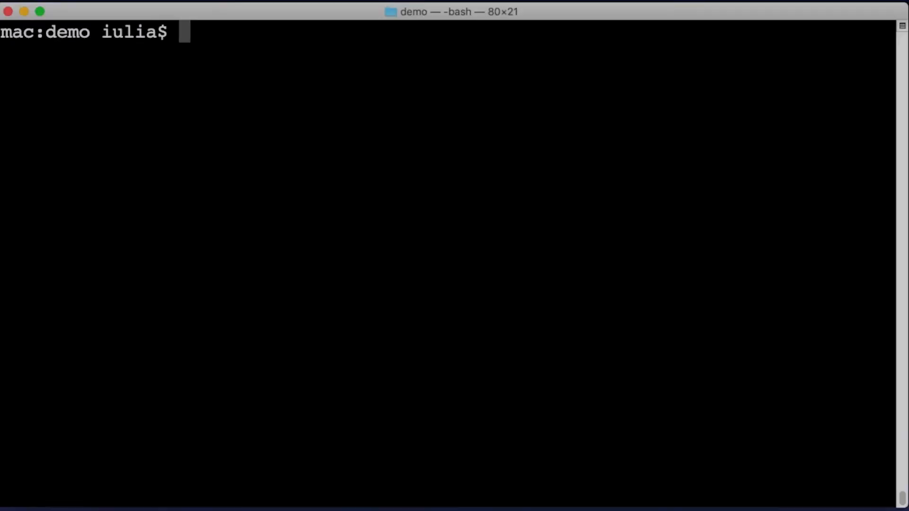
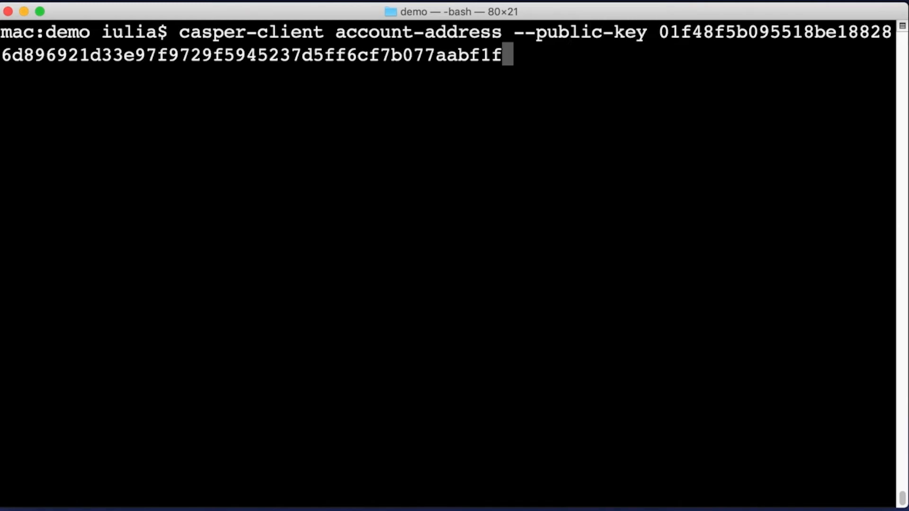
Run casper-client account-address for public key 01f48f5b…aabf1f
key("Return")
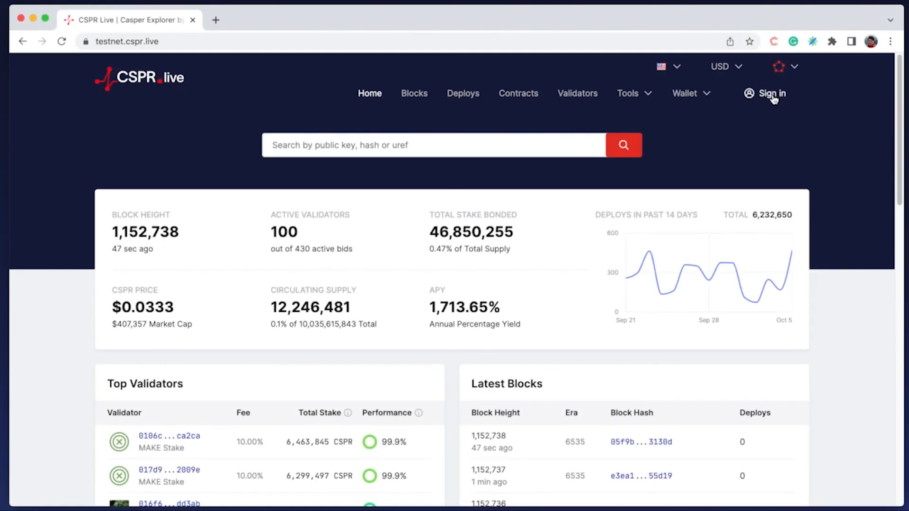
Sign in to testnet CSPR.live via Casper Signer, approving the connection
left_click(769, 93)
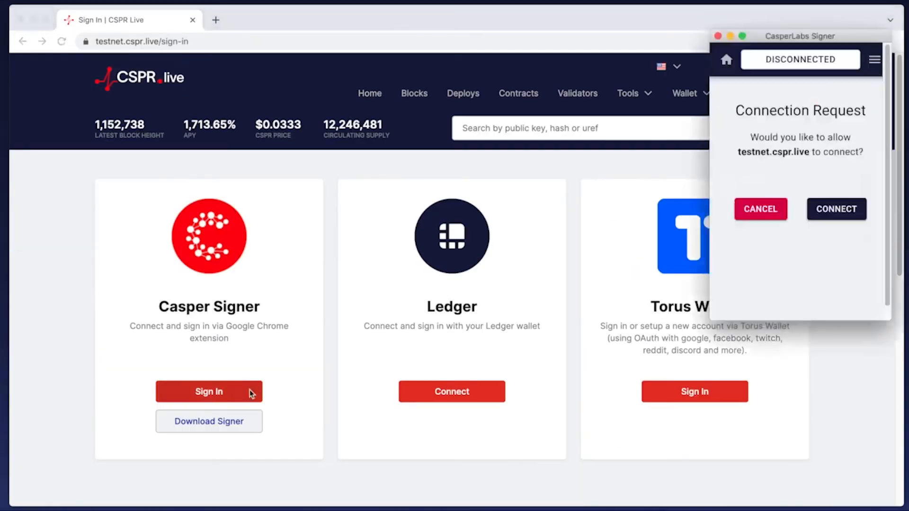
left_click(836, 209)
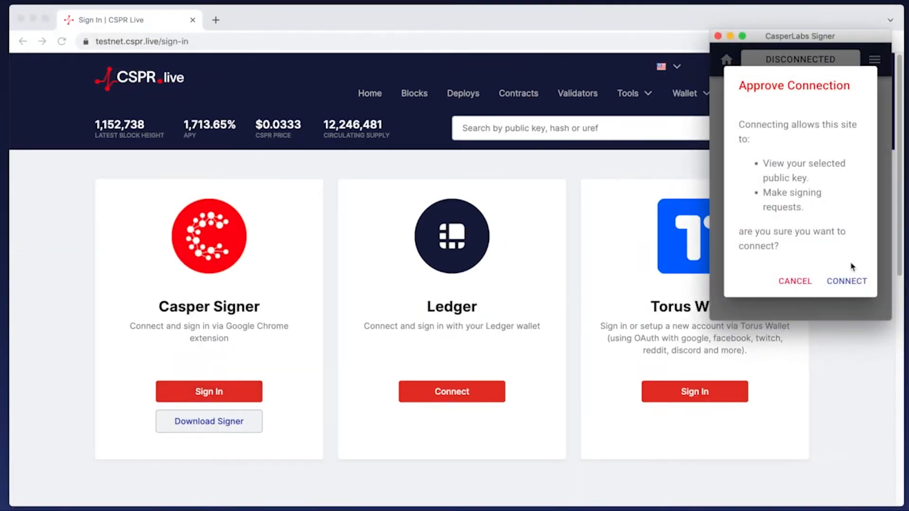
left_click(846, 281)
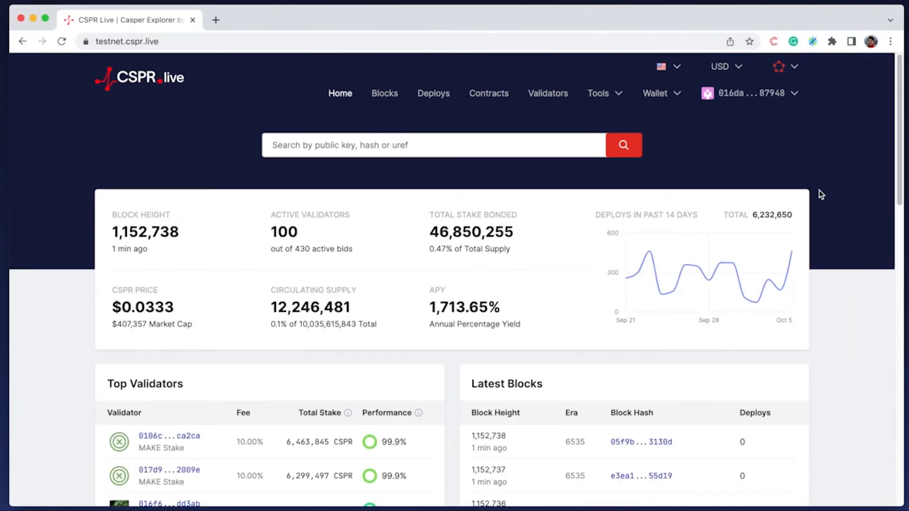
left_click(773, 41)
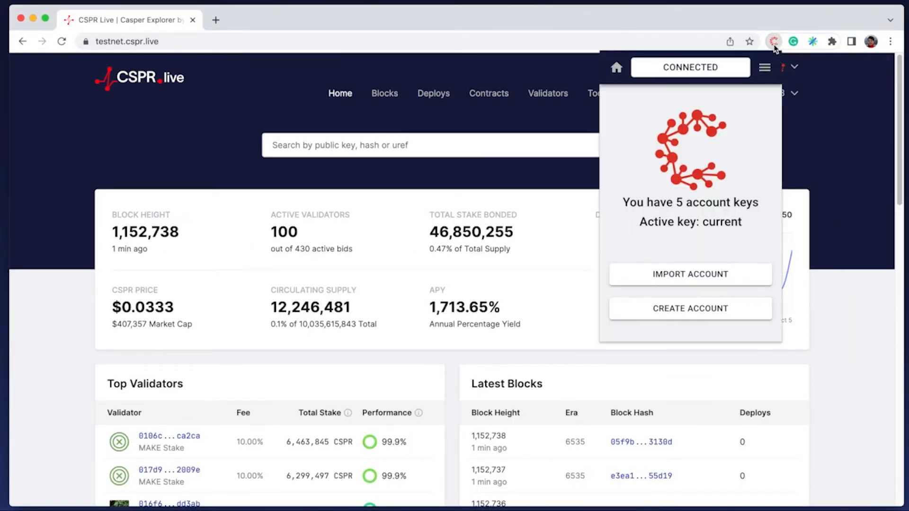
Import secret_key.pem into Casper Signer as an account named 'Demo'
left_click(690, 274)
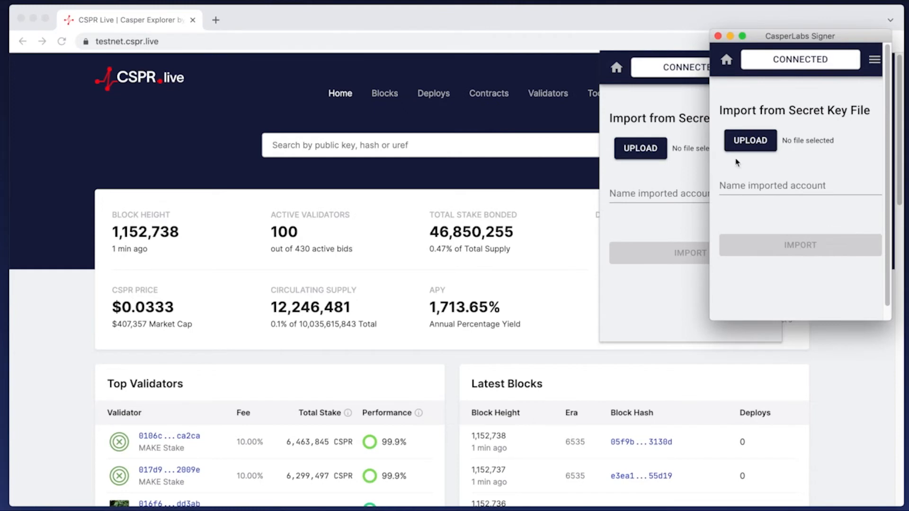
left_click(749, 140)
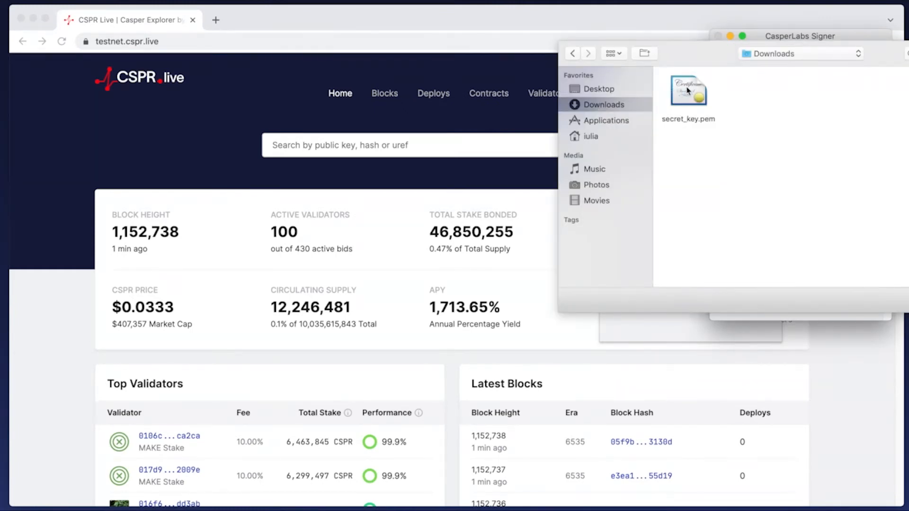
double_click(689, 91)
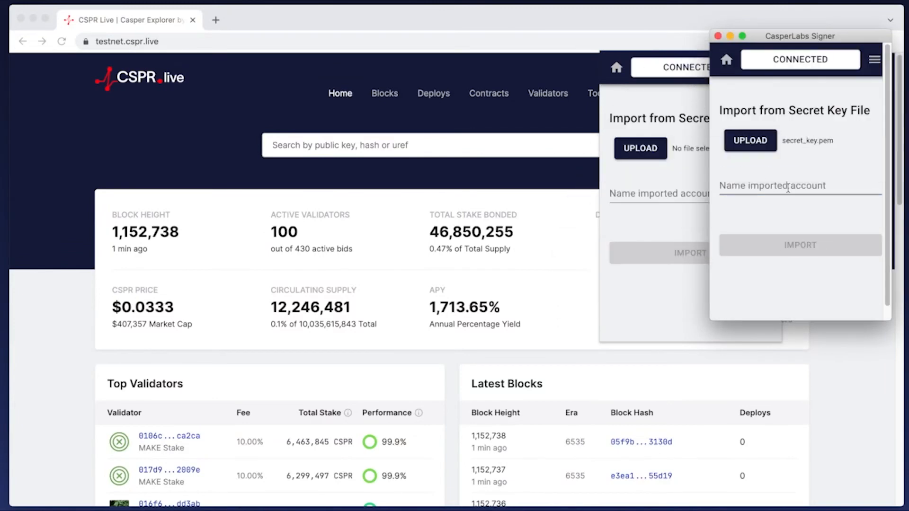
type("Demo")
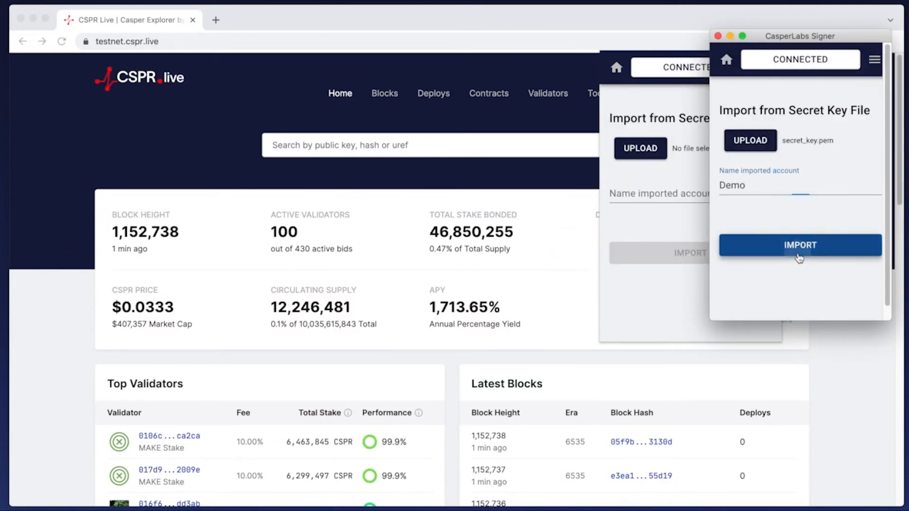
left_click(799, 245)
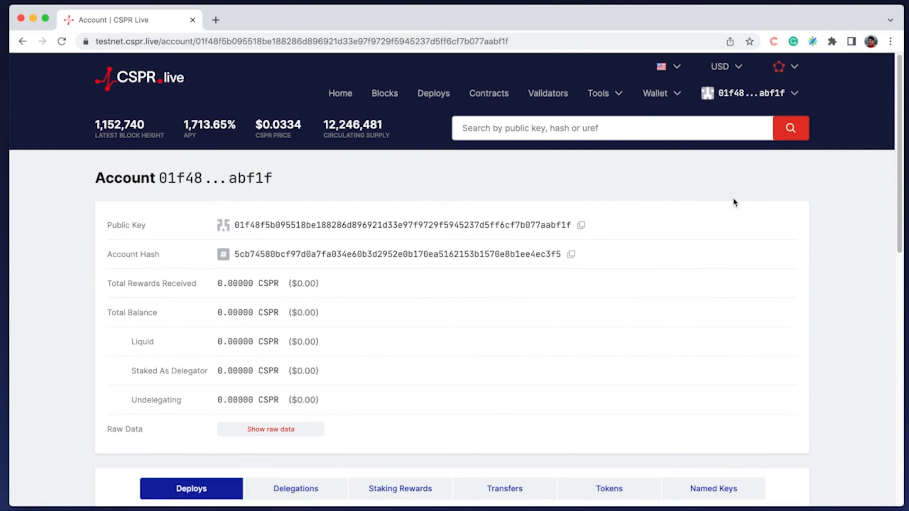
Request testnet faucet tokens for the Demo account after passing the reCAPTCHA
left_click(599, 93)
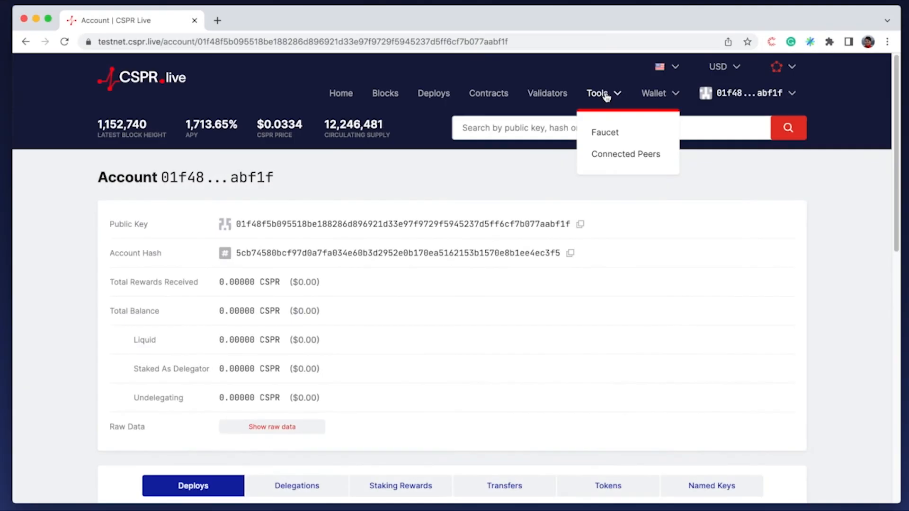
left_click(604, 132)
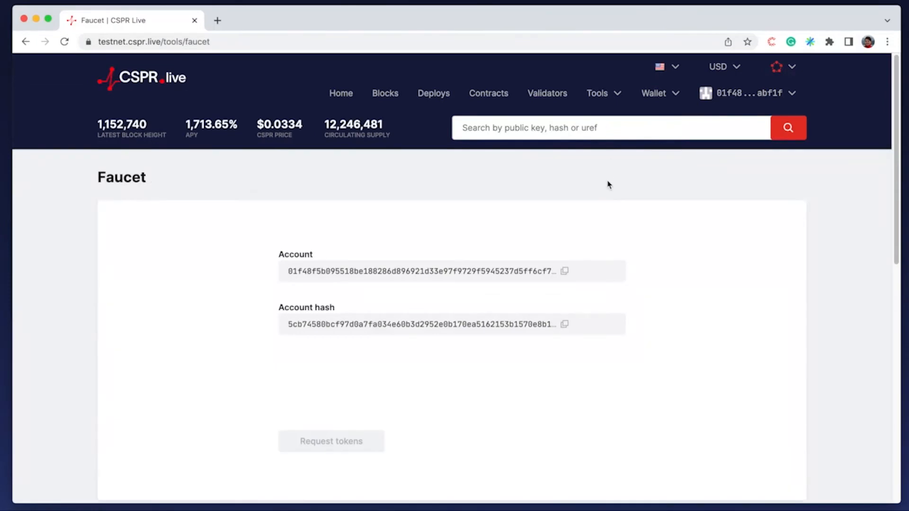
left_click(294, 382)
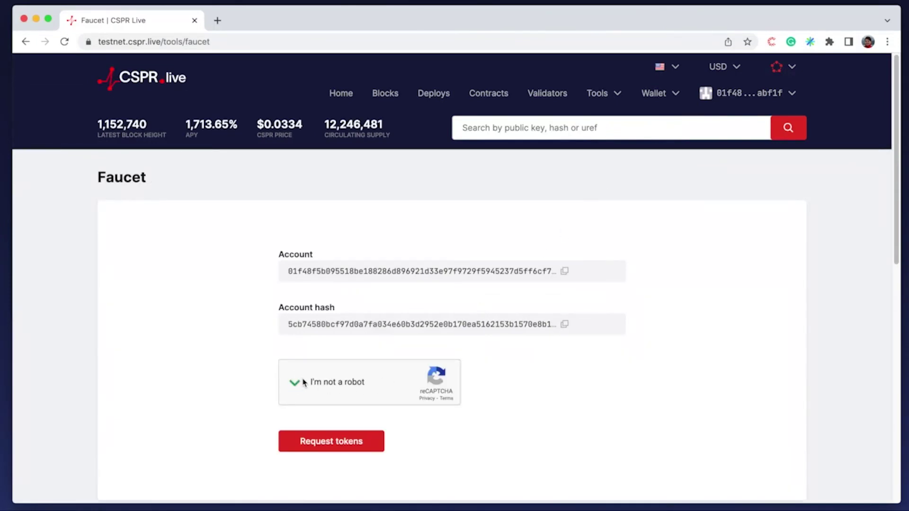
left_click(294, 381)
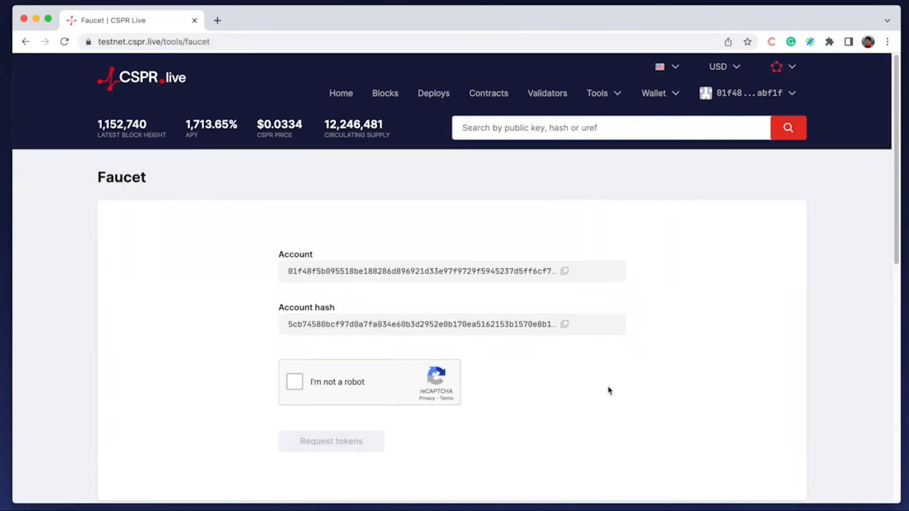
scroll("down", 3)
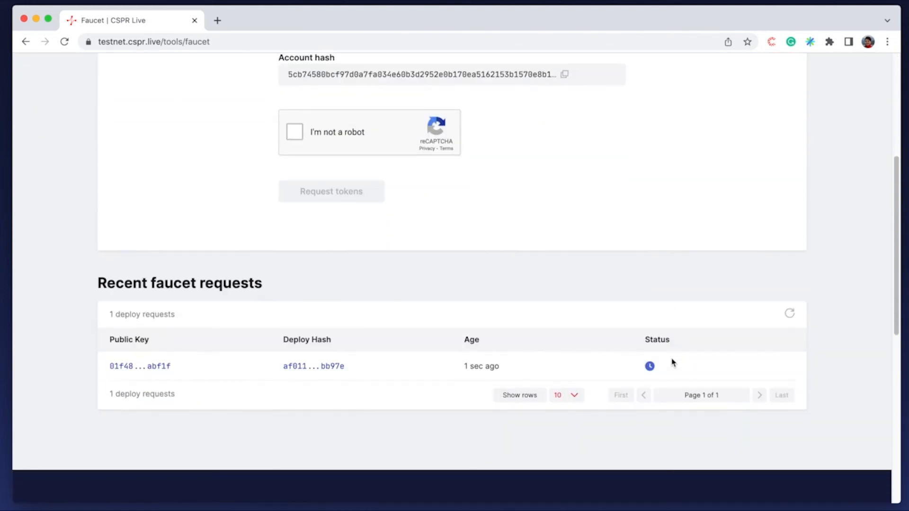
mouse_move(641, 381)
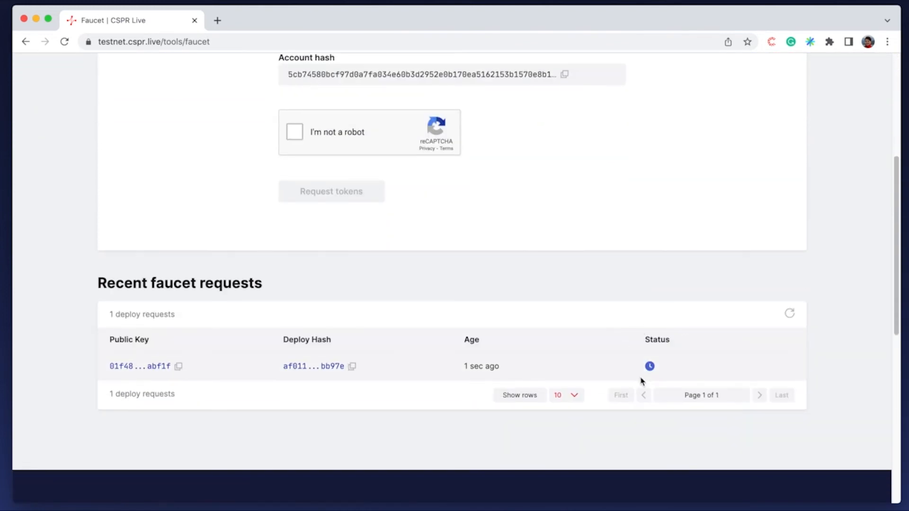
scroll("up", 3)
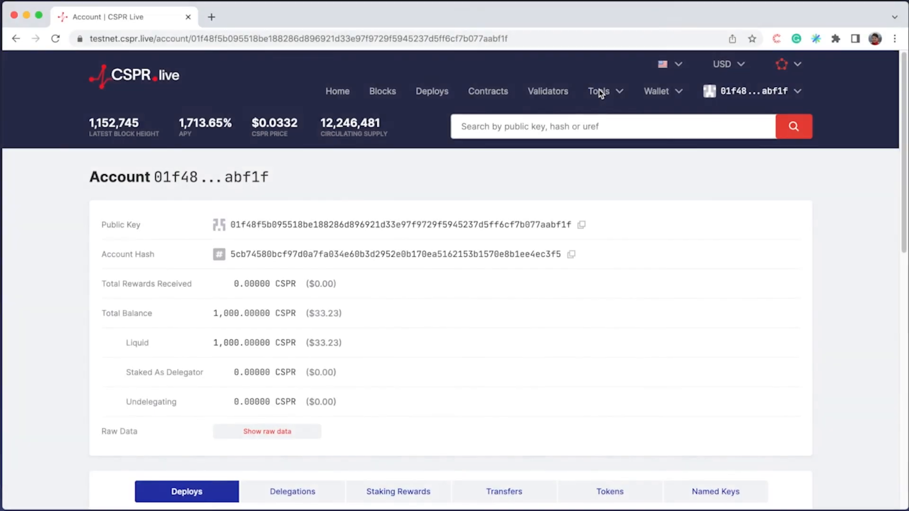
Browse Connected Peers and query get-state-root-hash from peer 135.181.208.231:7777
left_click(599, 91)
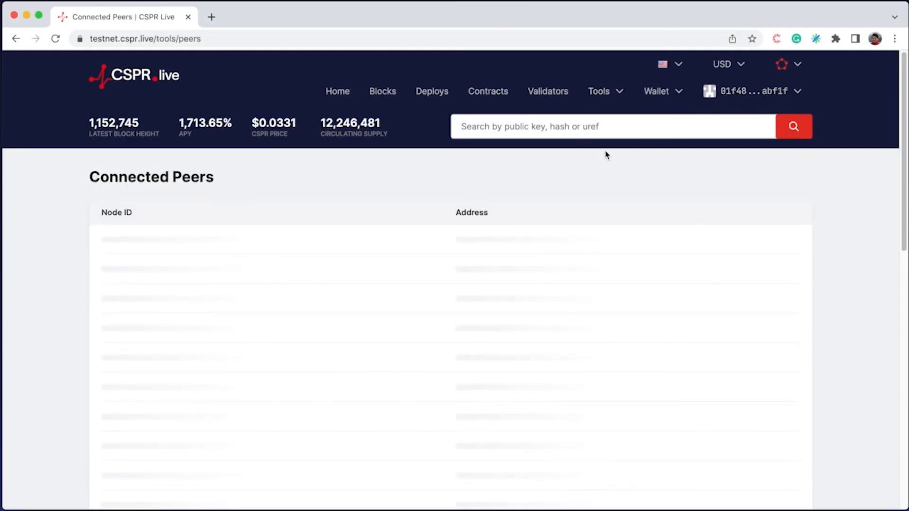
scroll("down", 3)
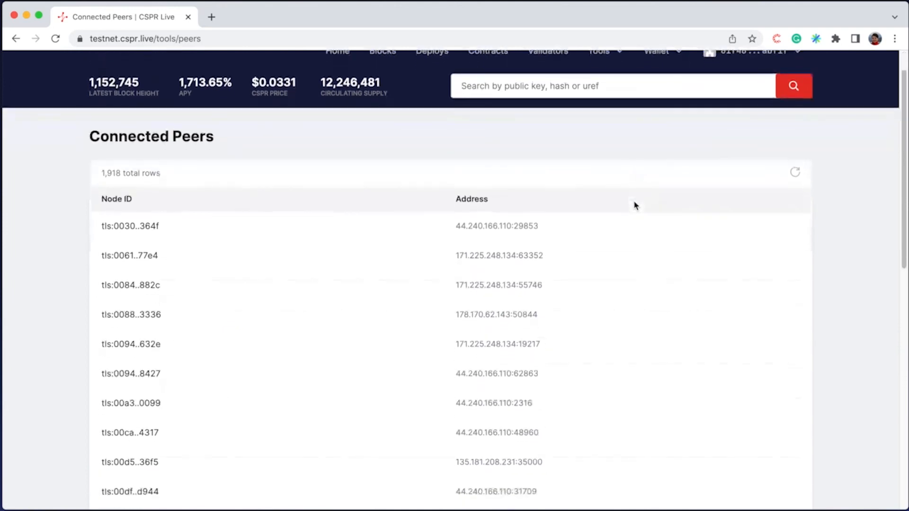
scroll("down", 3)
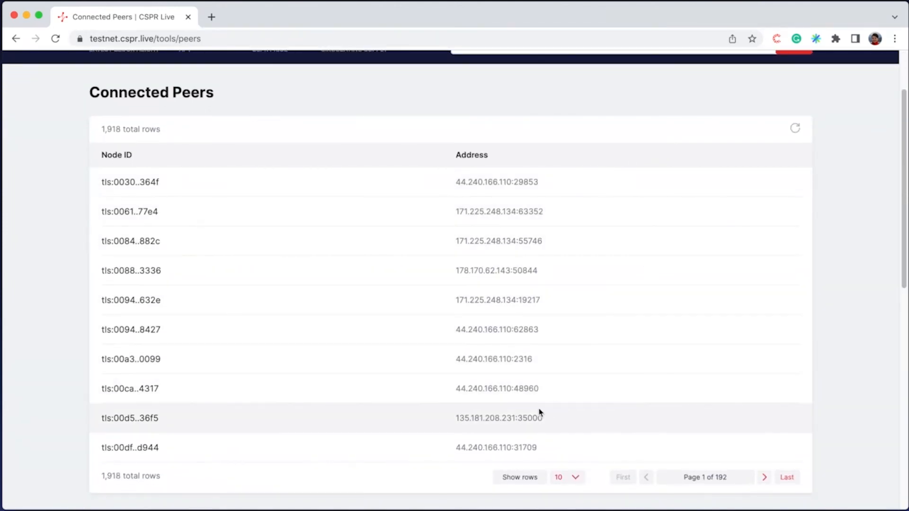
mouse_move(570, 421)
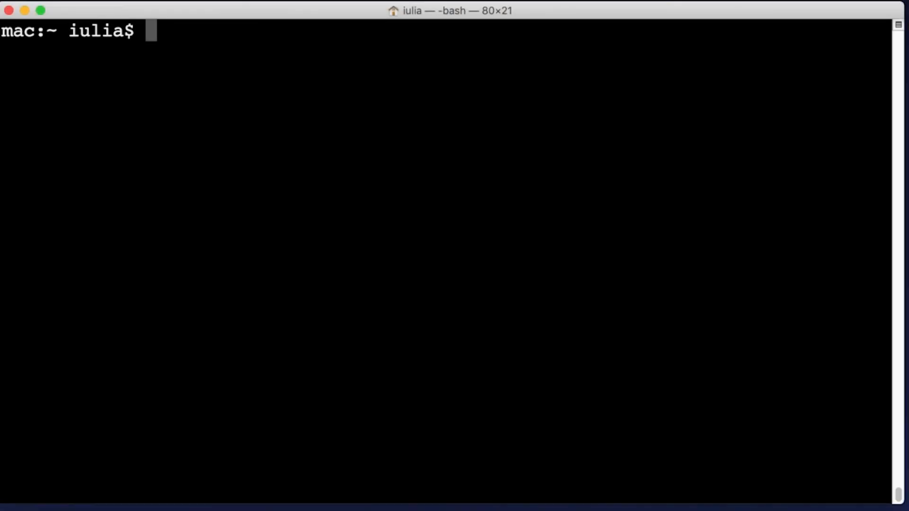
key("Return")
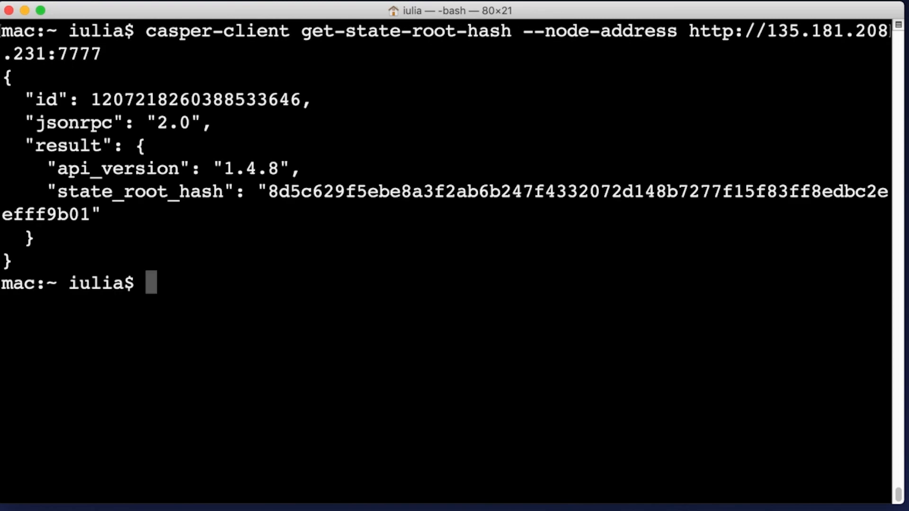